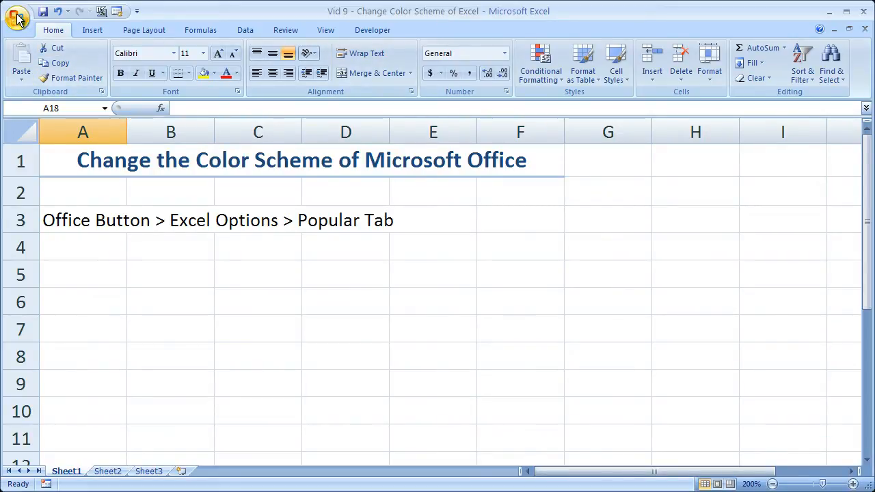
Reach the Popular options page via Office Button > Excel Options, colour scheme still Blue
left_click(14, 12)
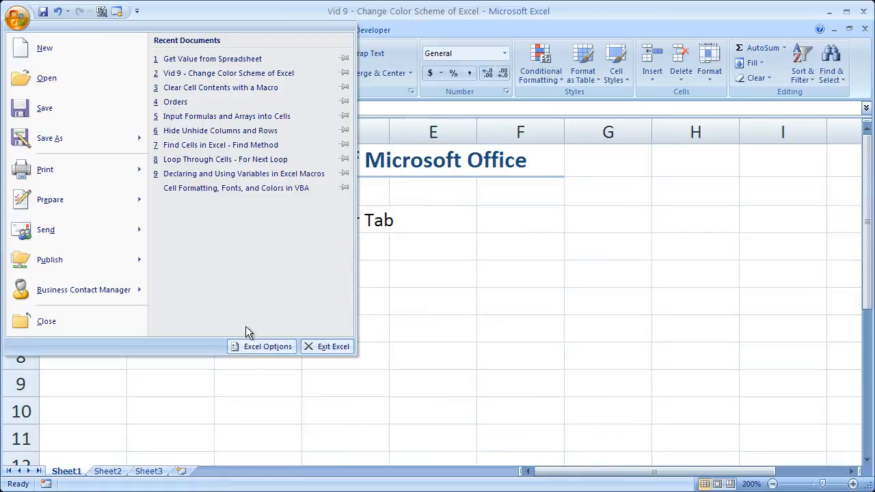
left_click(268, 347)
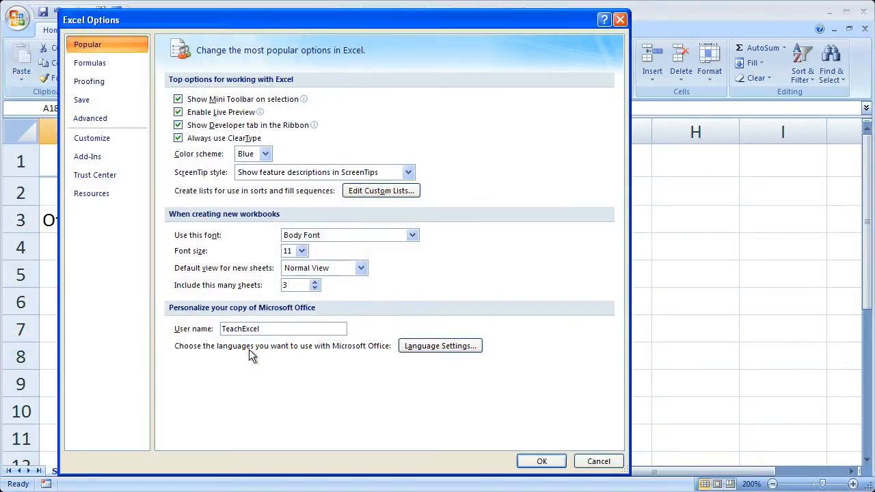
mouse_move(267, 65)
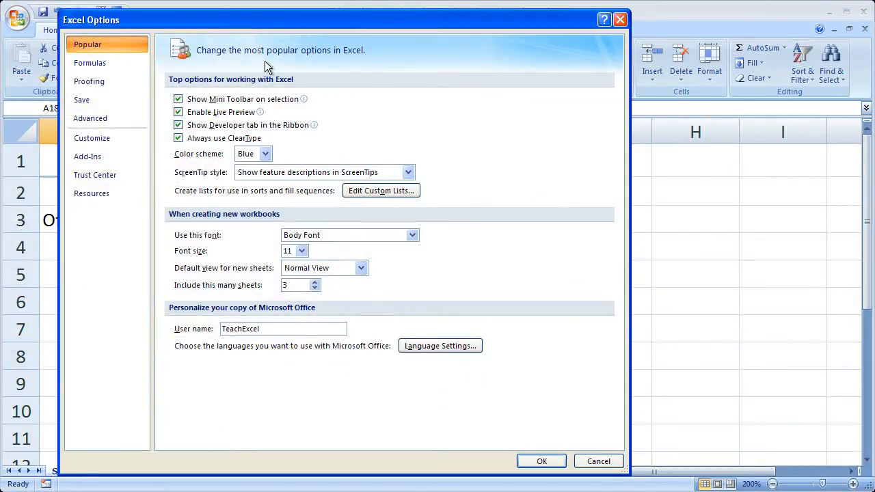
mouse_move(232, 164)
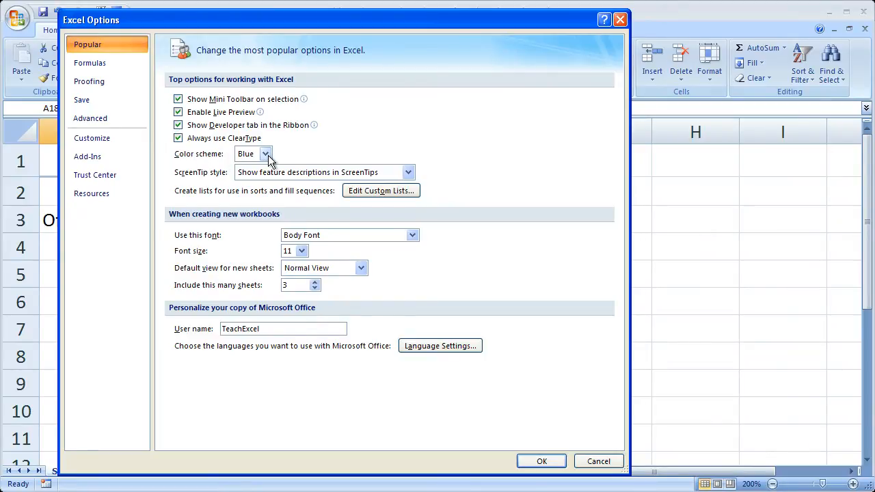
Set the colour scheme to Silver, confirm with OK, and reopen the Office menu
left_click(265, 153)
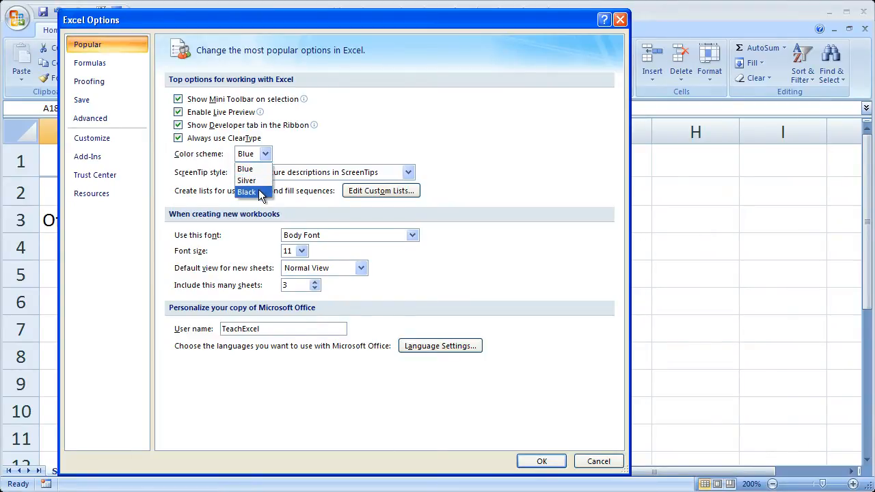
left_click(246, 181)
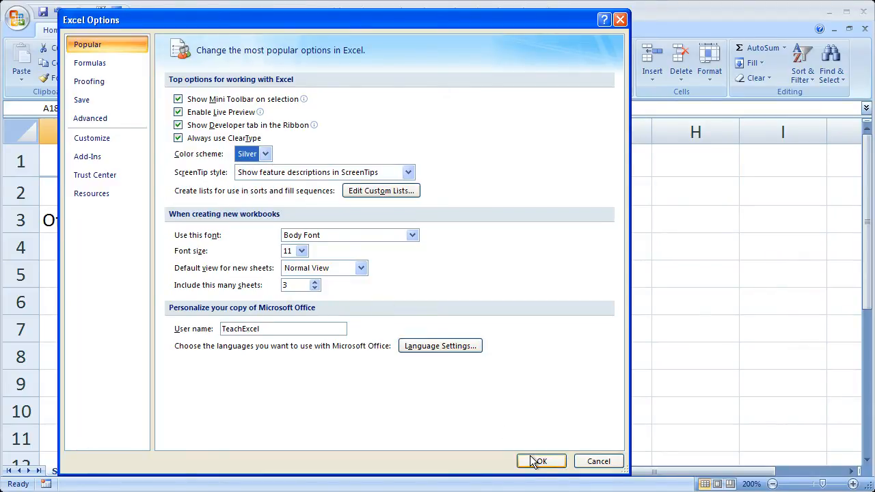
left_click(541, 460)
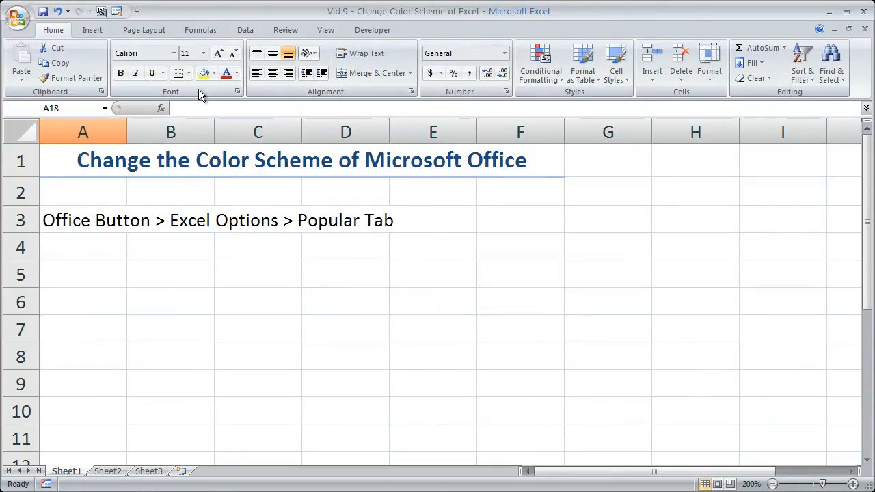
mouse_move(293, 243)
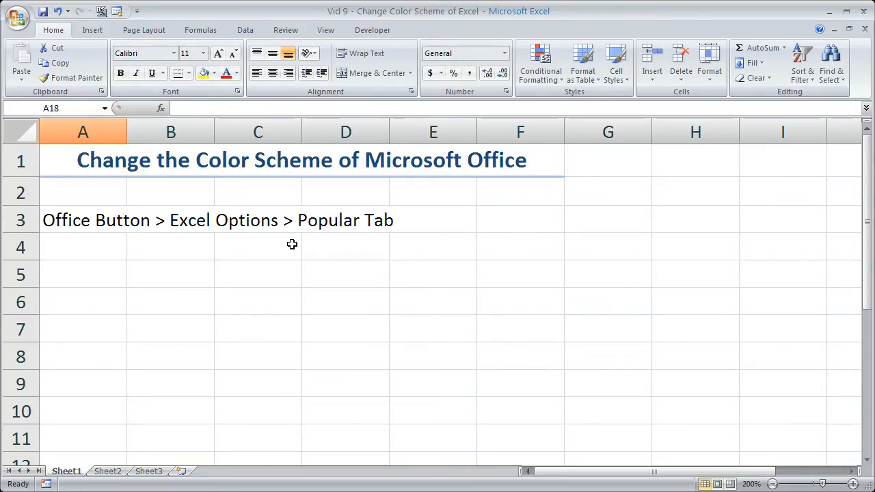
left_click(16, 16)
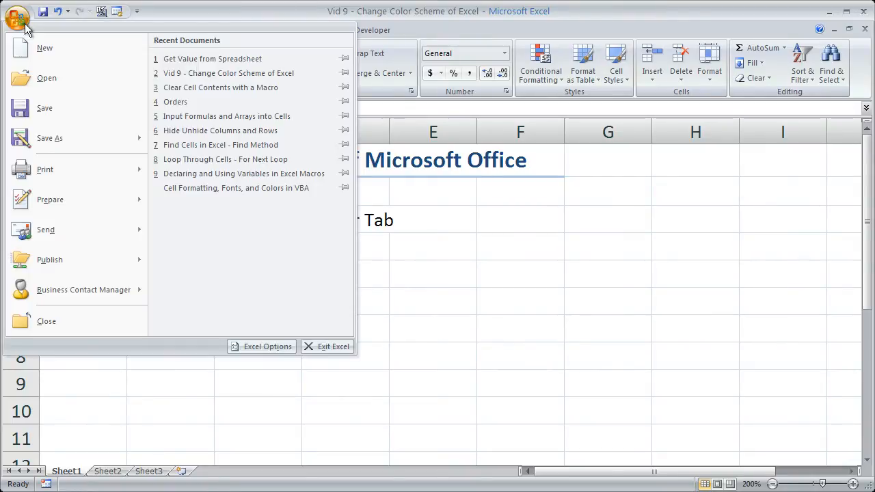
Set the colour scheme to Black in Excel Options and confirm with OK
left_click(261, 347)
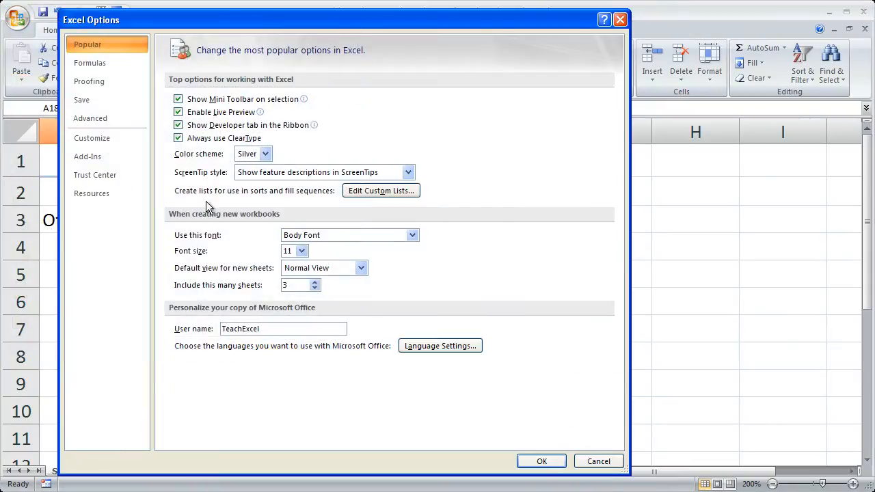
left_click(266, 153)
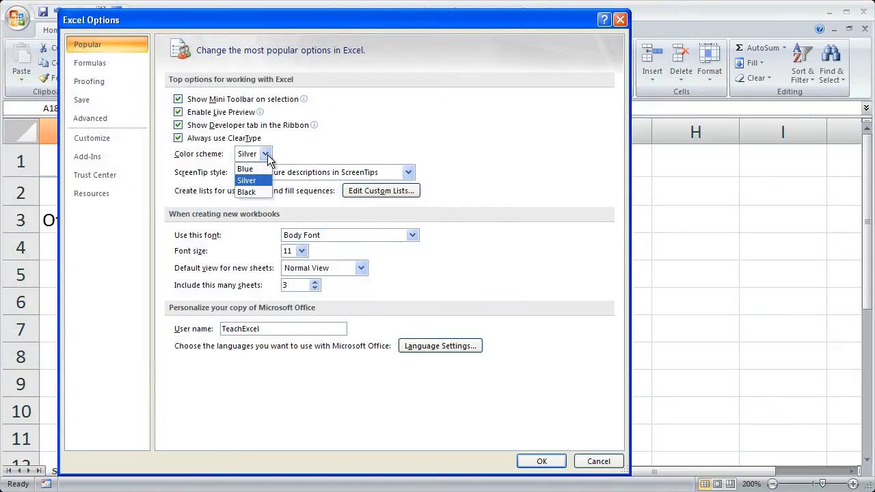
left_click(246, 191)
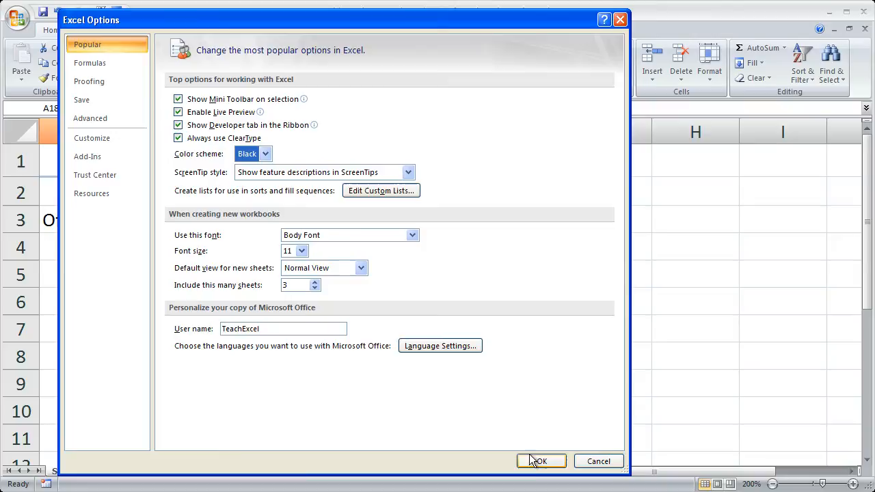
left_click(544, 460)
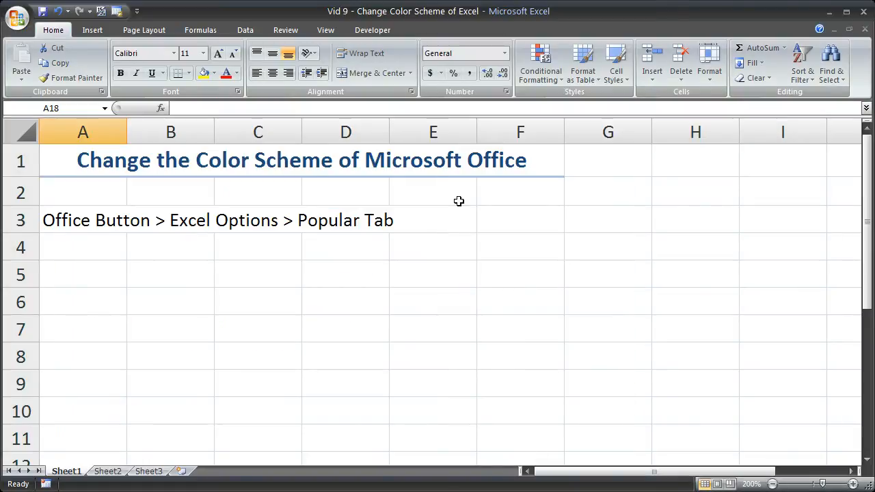
Select cells E3, A3 and A7 on the worksheet now shown in the Black scheme
left_click(432, 219)
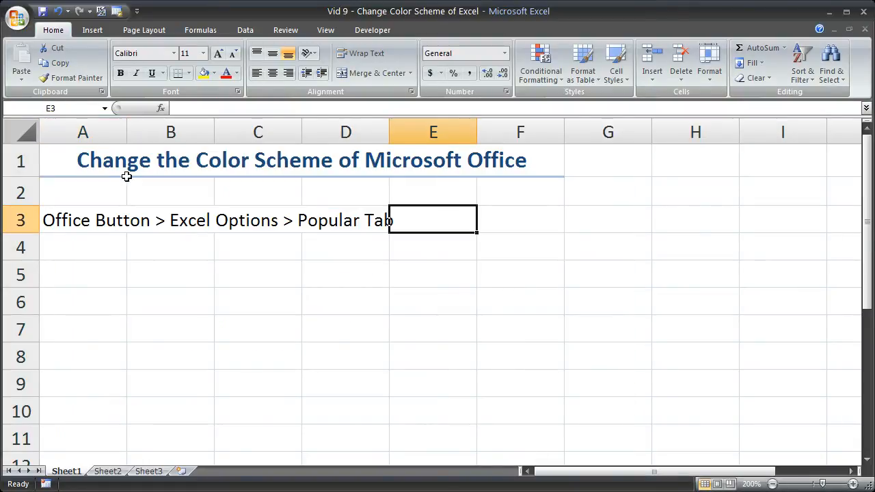
left_click(82, 219)
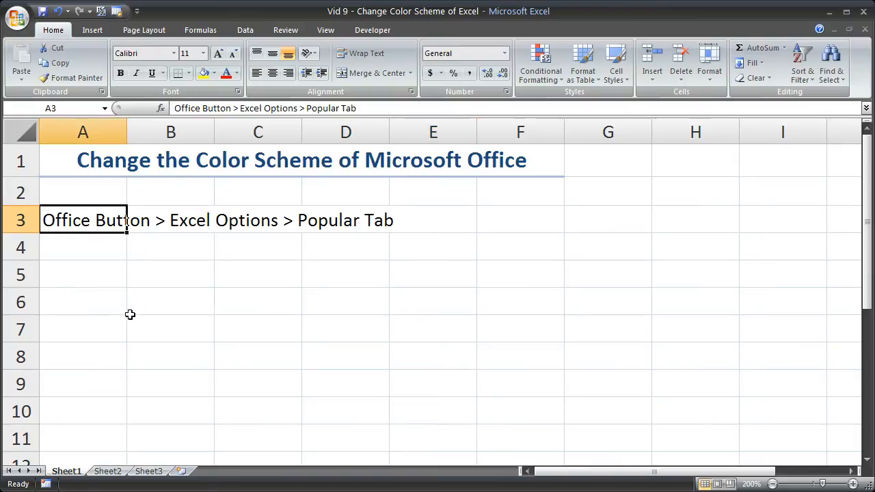
left_click(82, 328)
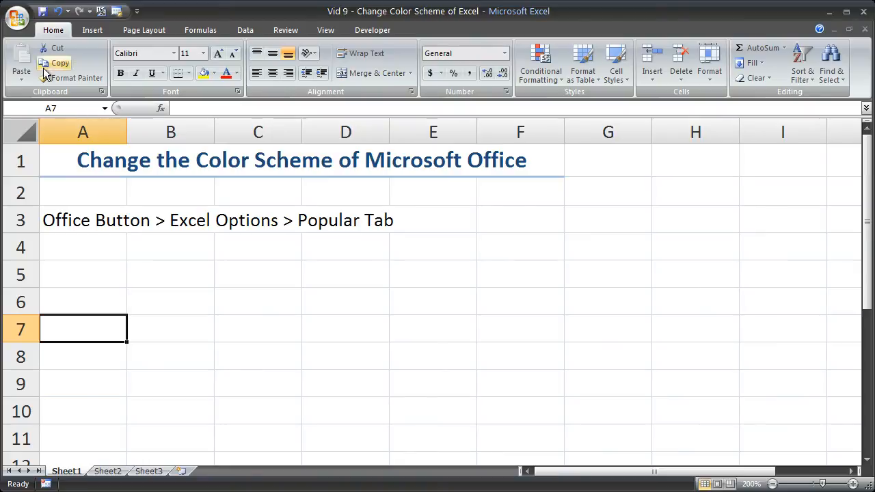
Set the colour scheme back to Silver in Excel Options and confirm with OK
left_click(19, 11)
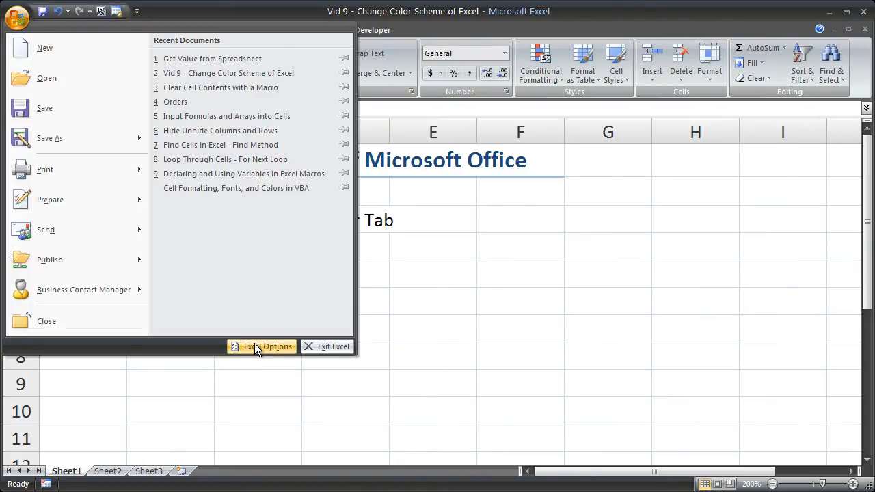
left_click(262, 347)
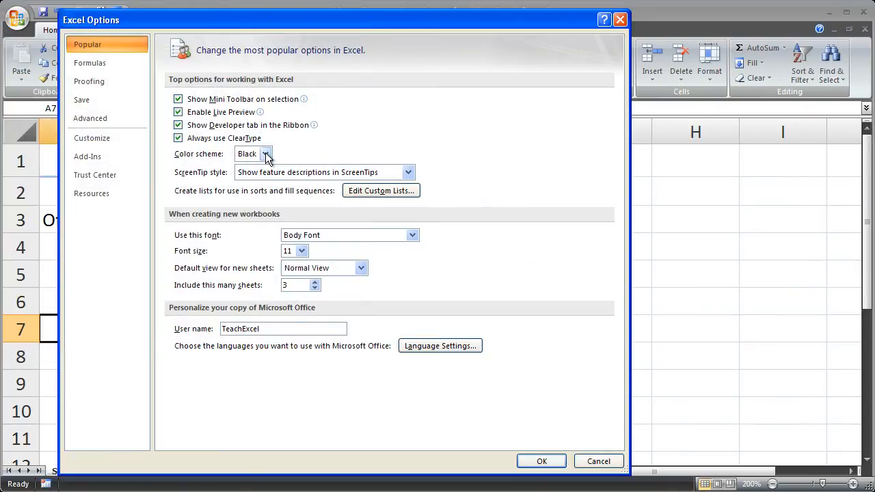
left_click(268, 154)
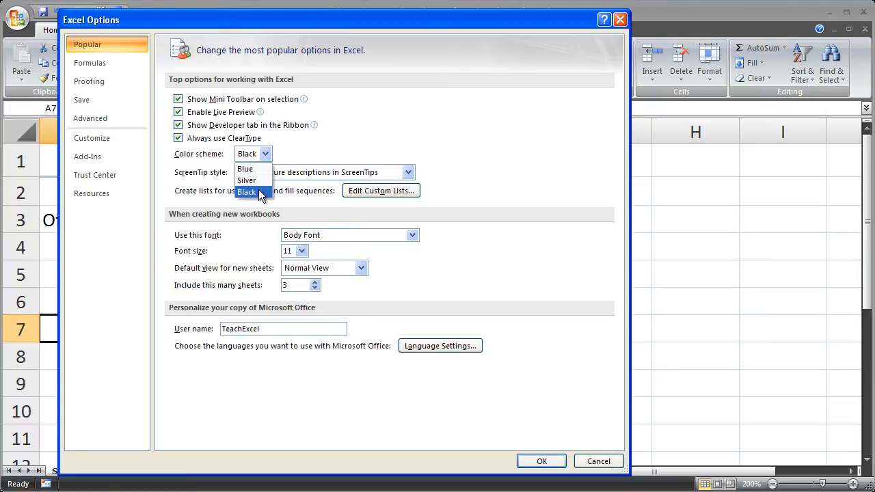
mouse_move(258, 180)
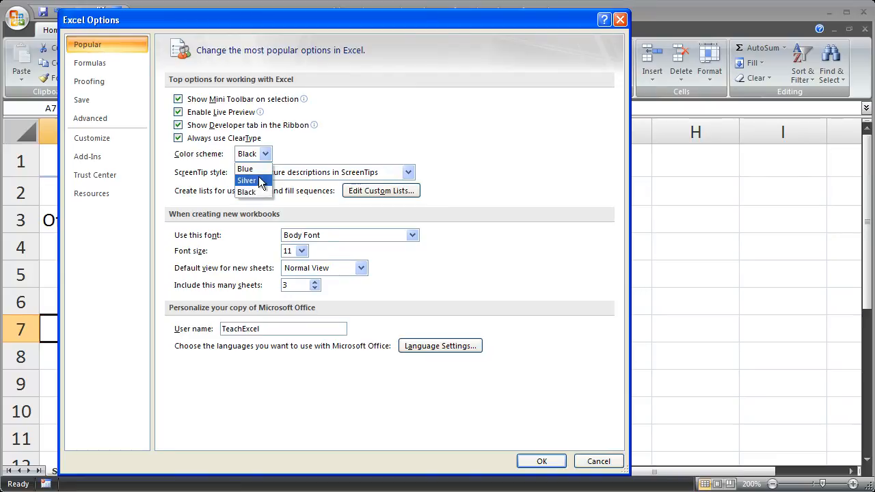
left_click(541, 461)
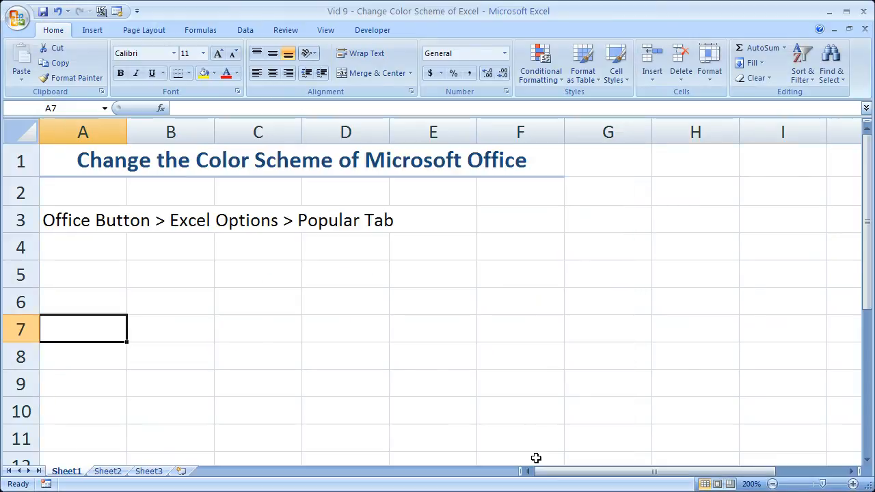